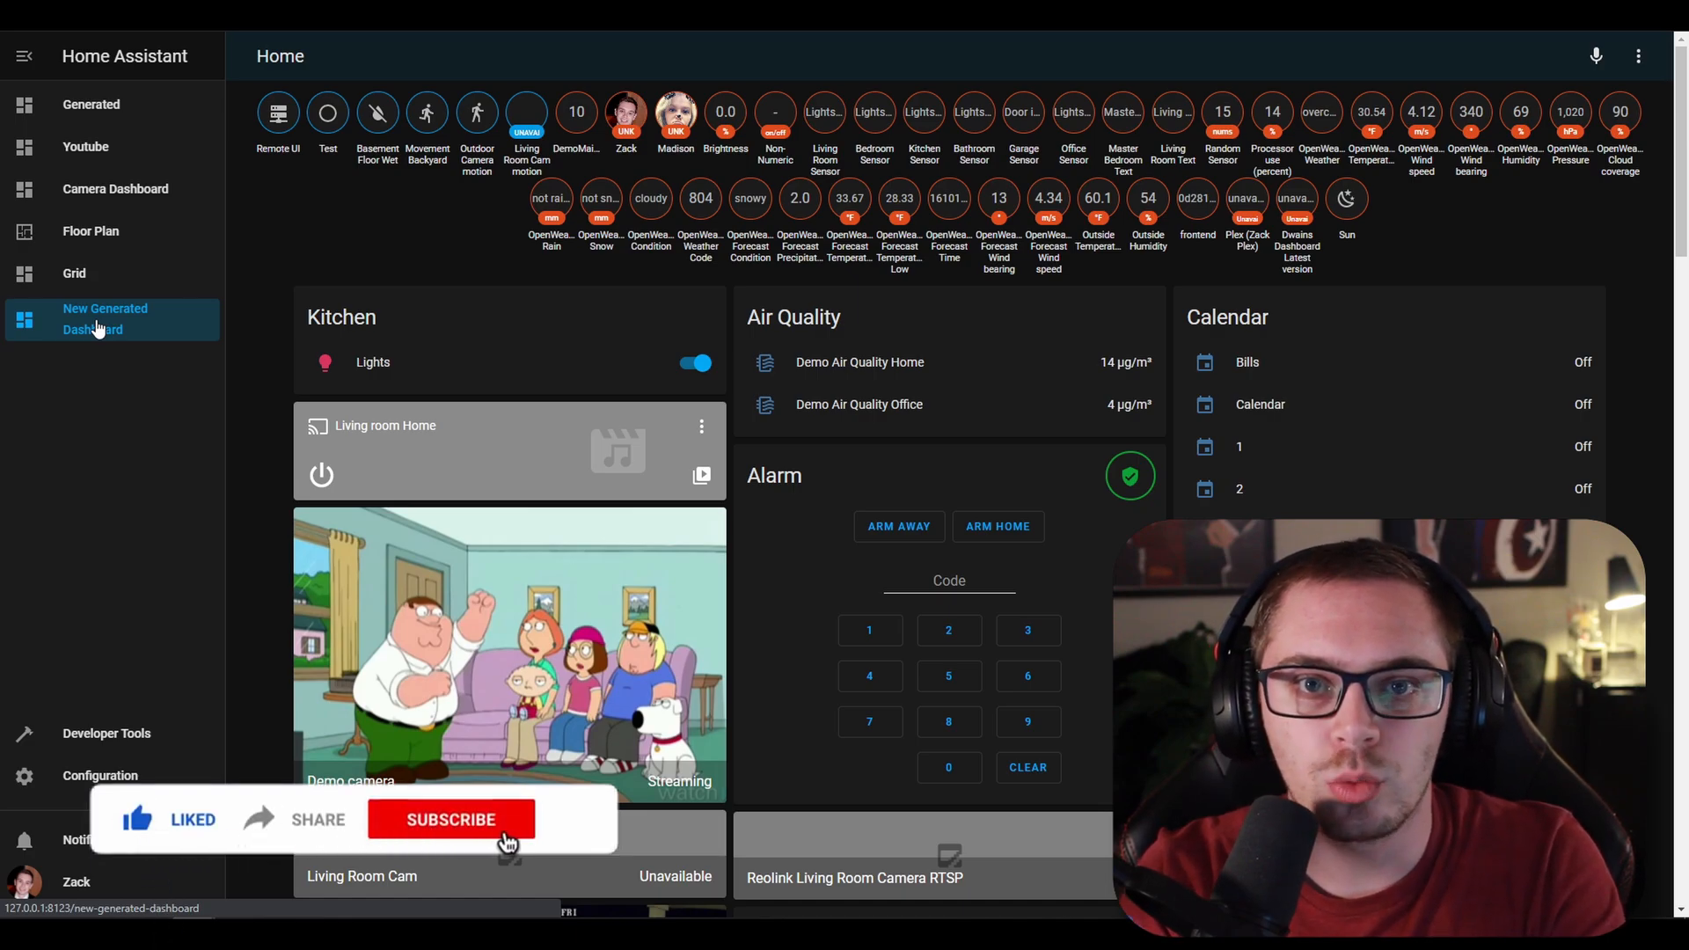
Take control of the New Generated Dashboard via Edit Dashboard in its three-dot menu
left_click(451, 819)
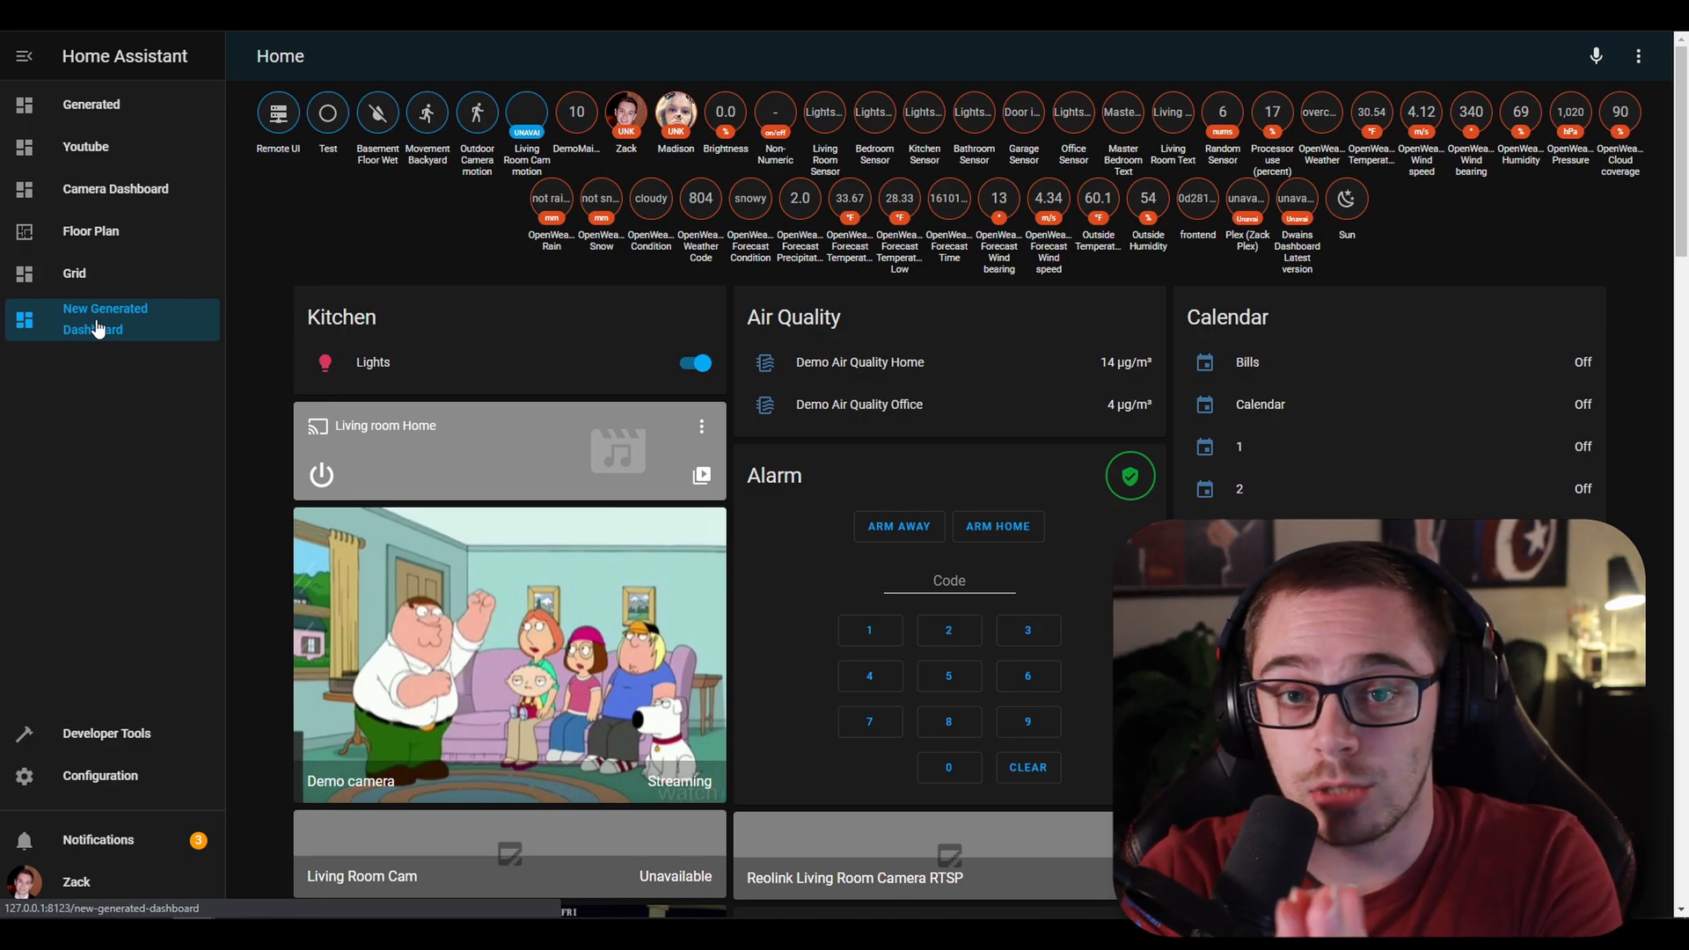
mouse_move(1373, 59)
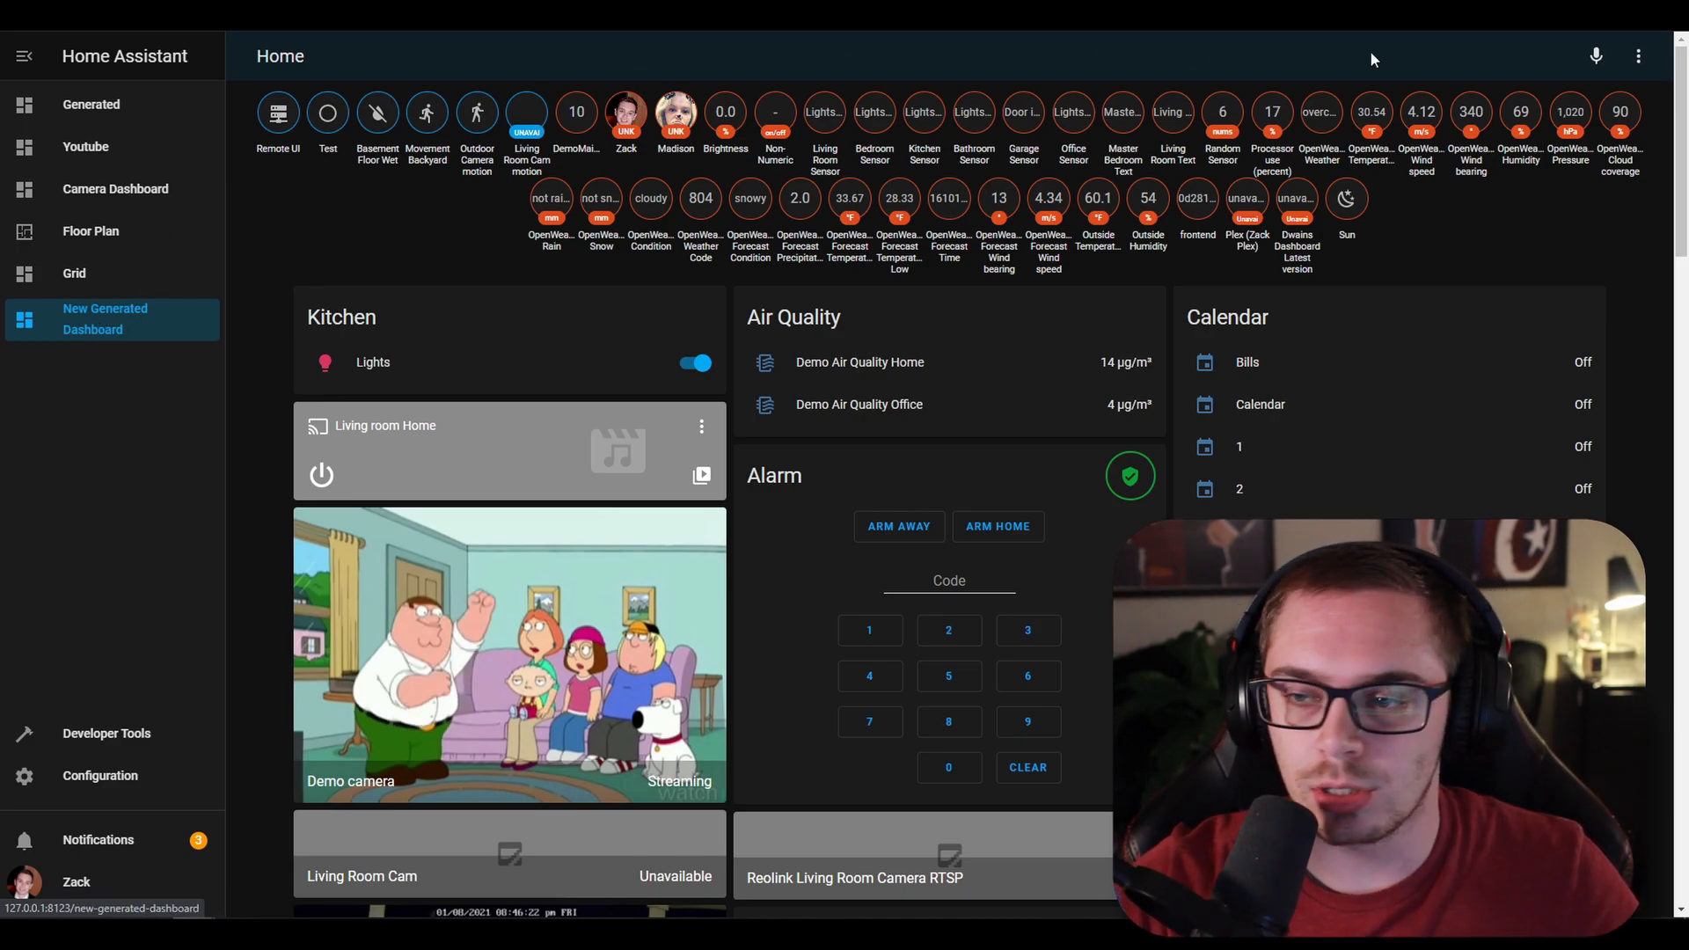
left_click(1638, 56)
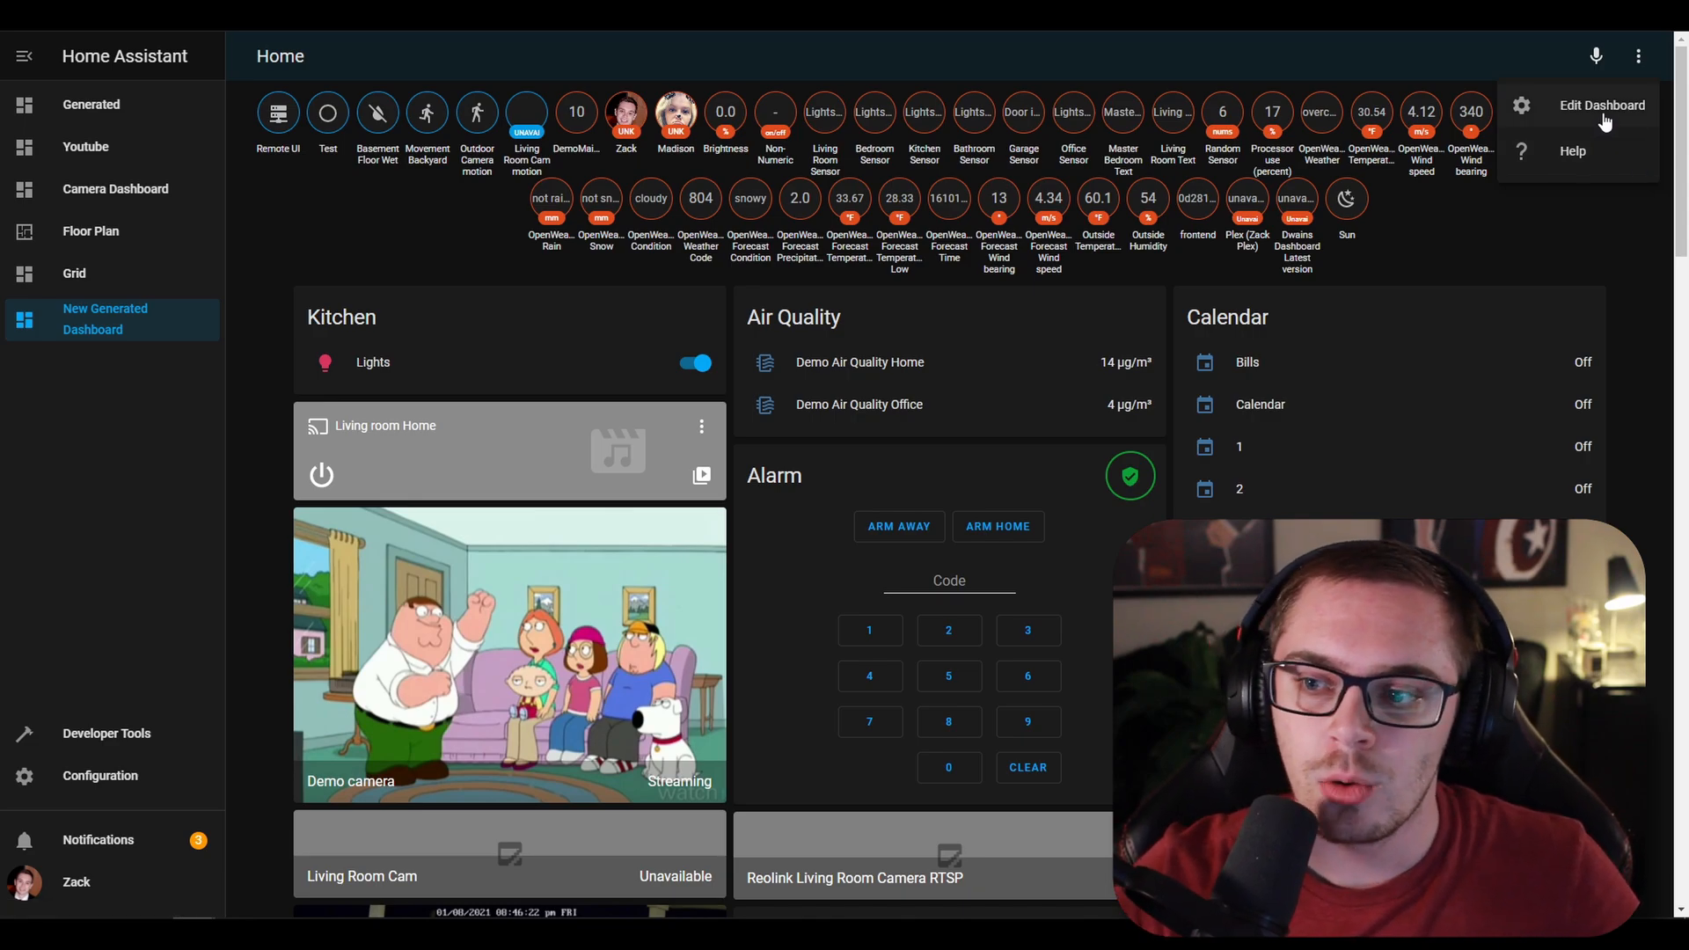
left_click(1601, 105)
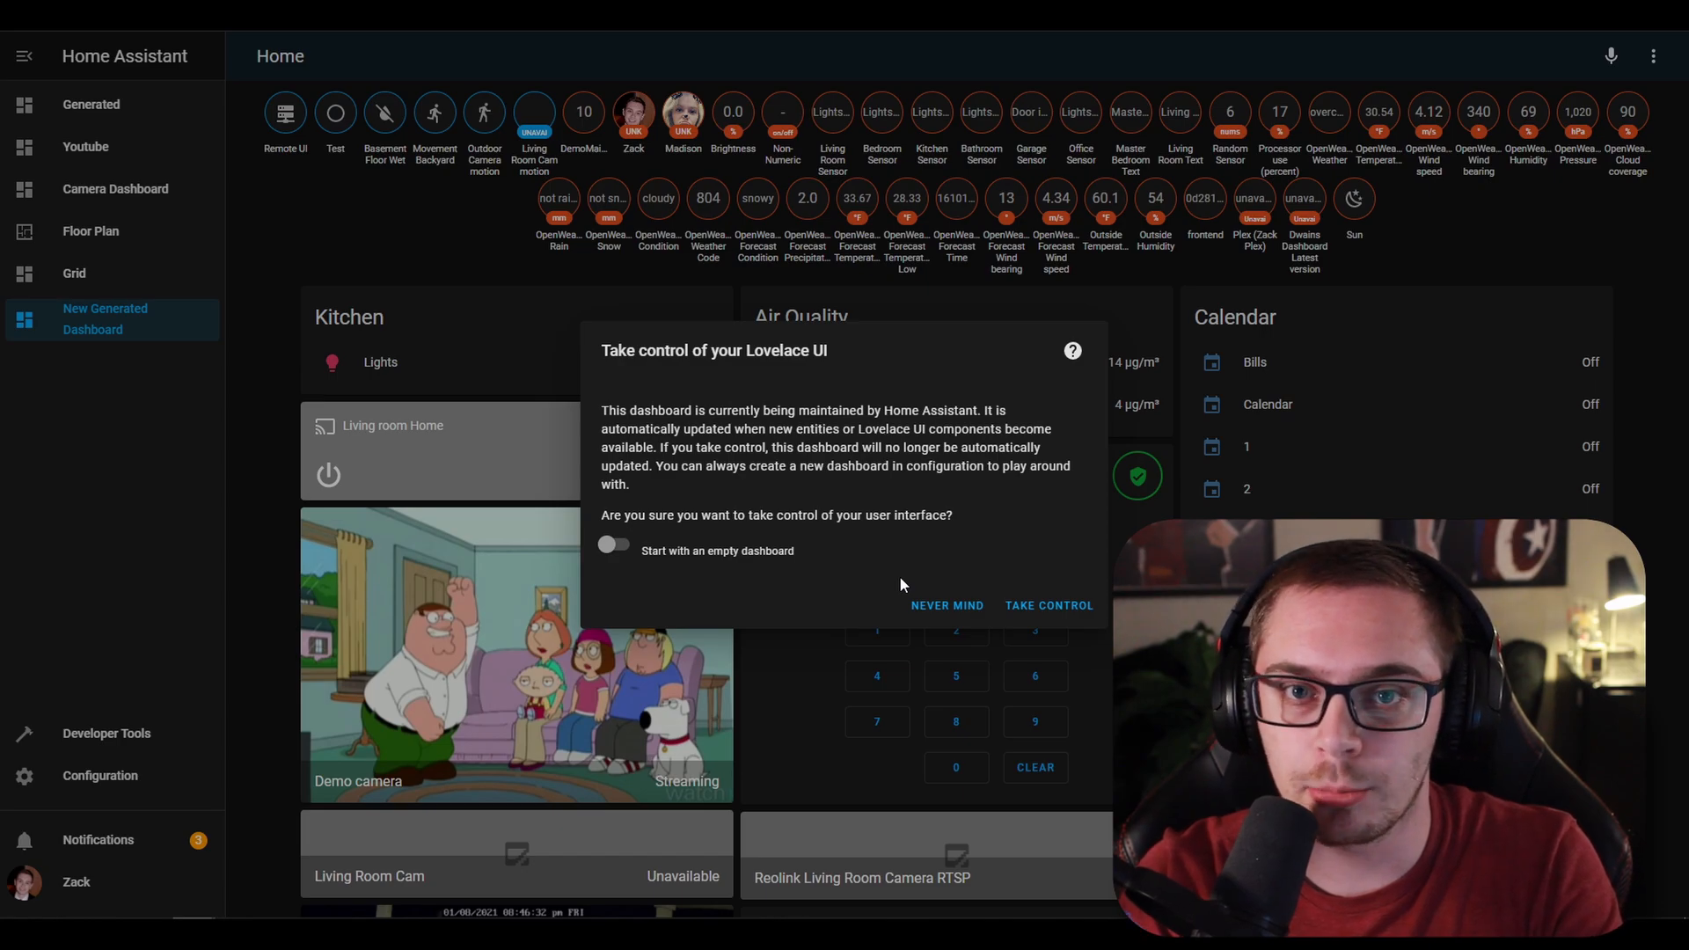
mouse_move(747, 576)
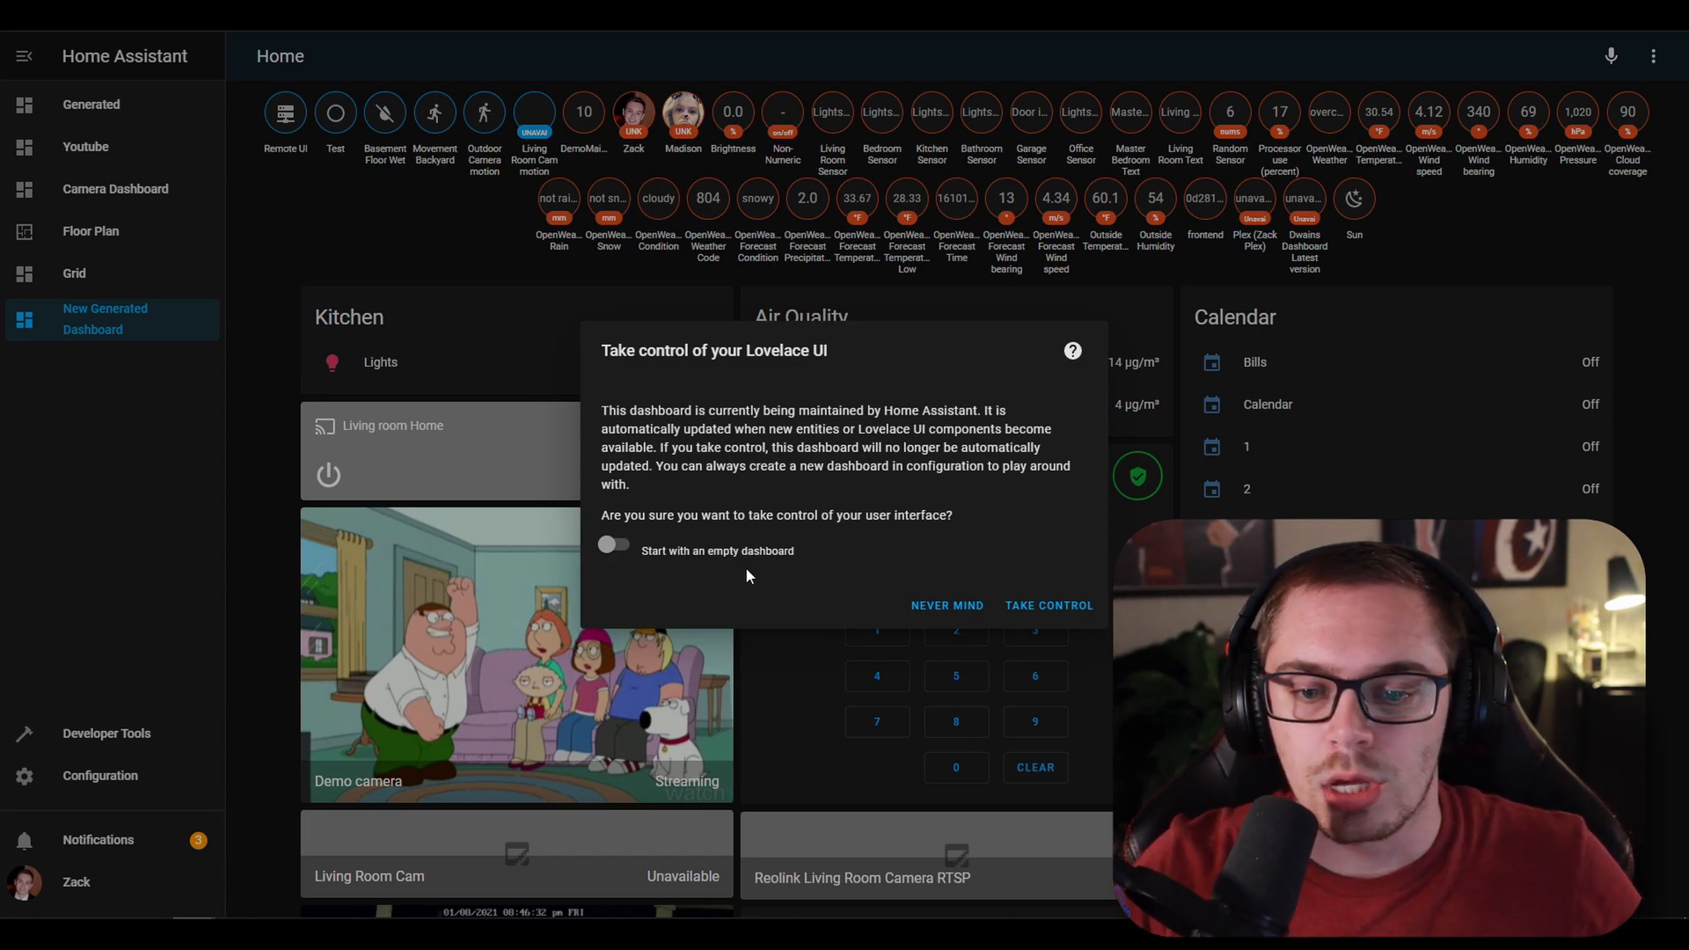
mouse_move(1047, 604)
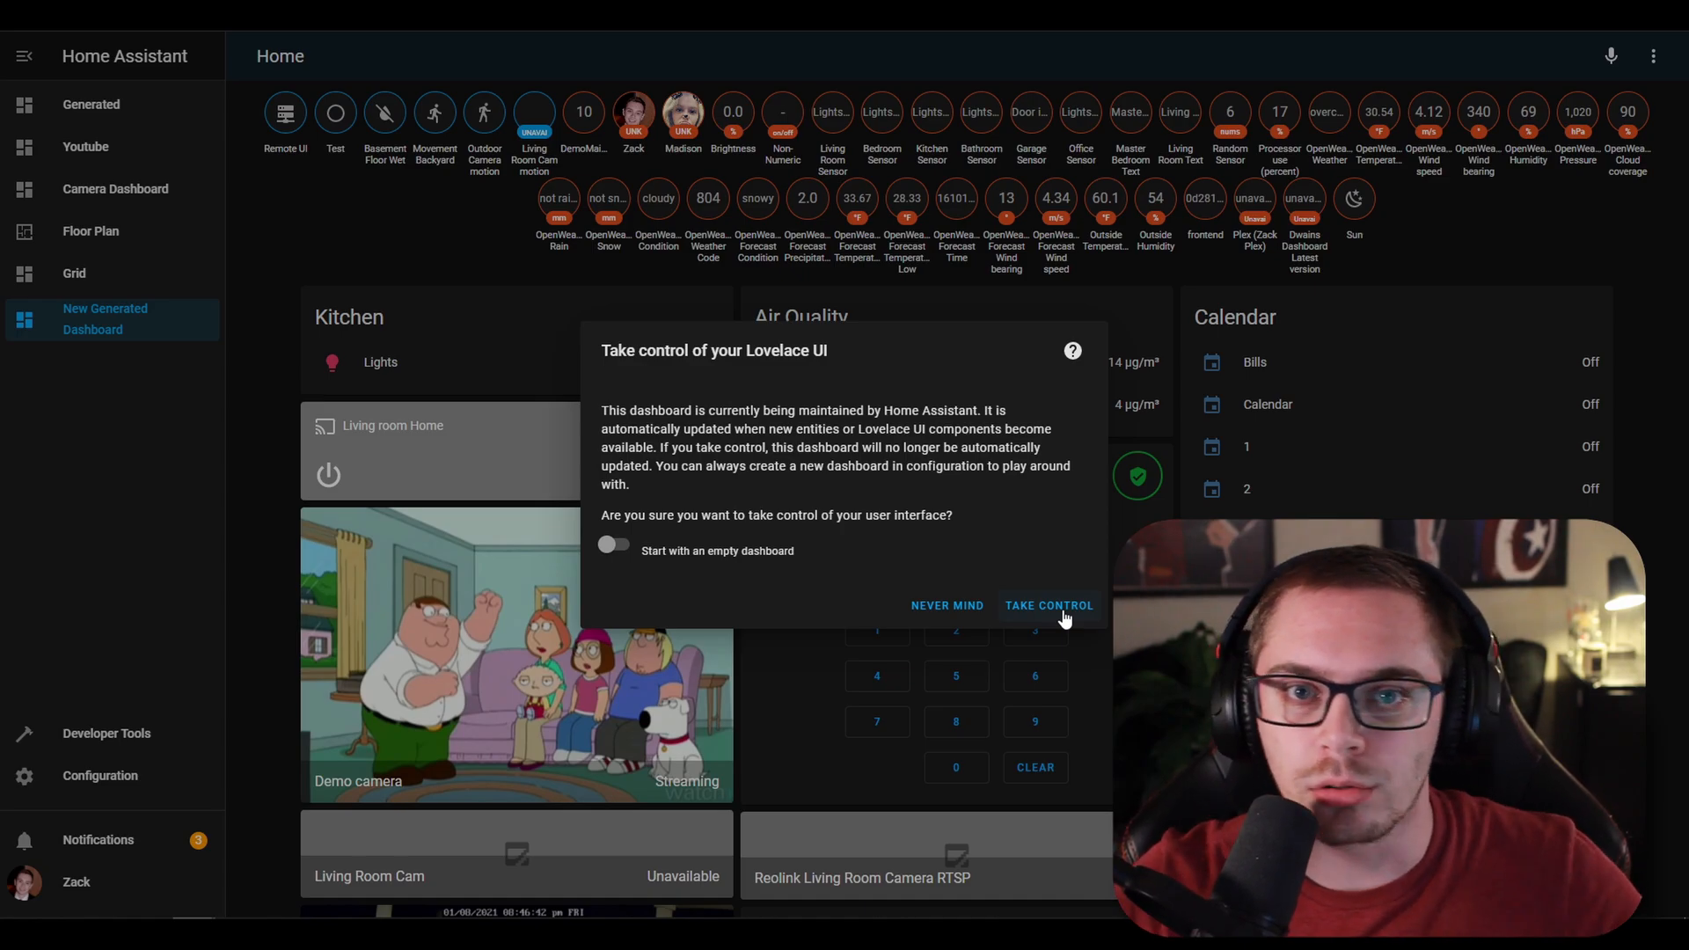
left_click(1046, 605)
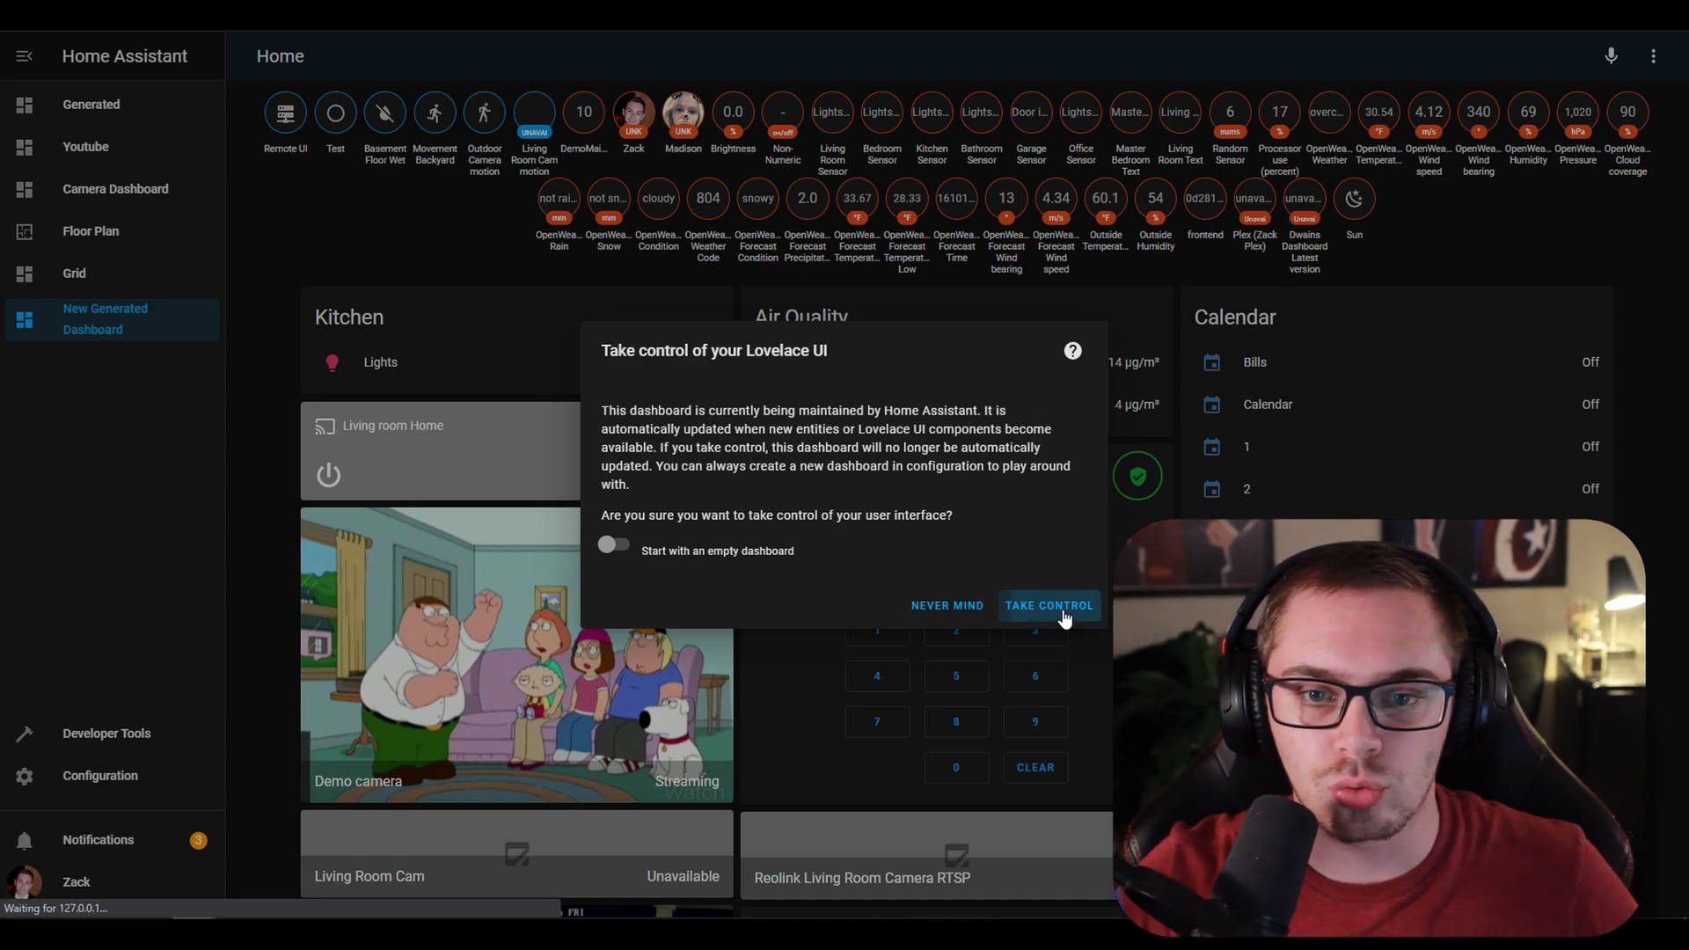
Save the kitchen lights card and finish editing the dashboard
left_click(1047, 604)
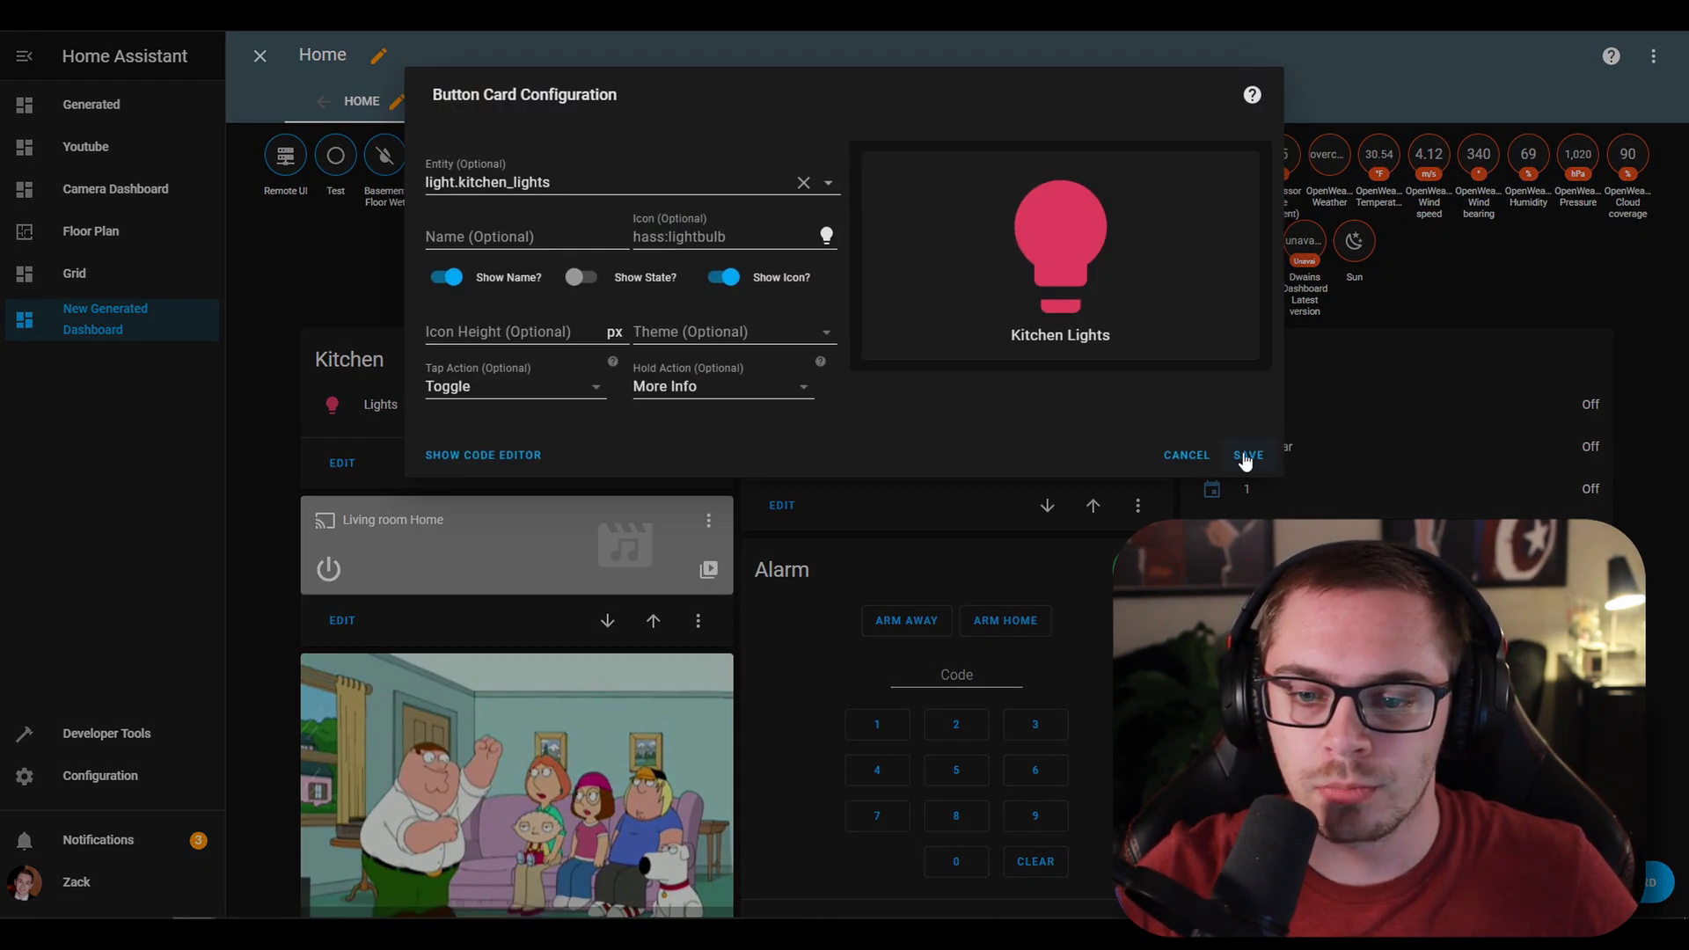
left_click(1248, 455)
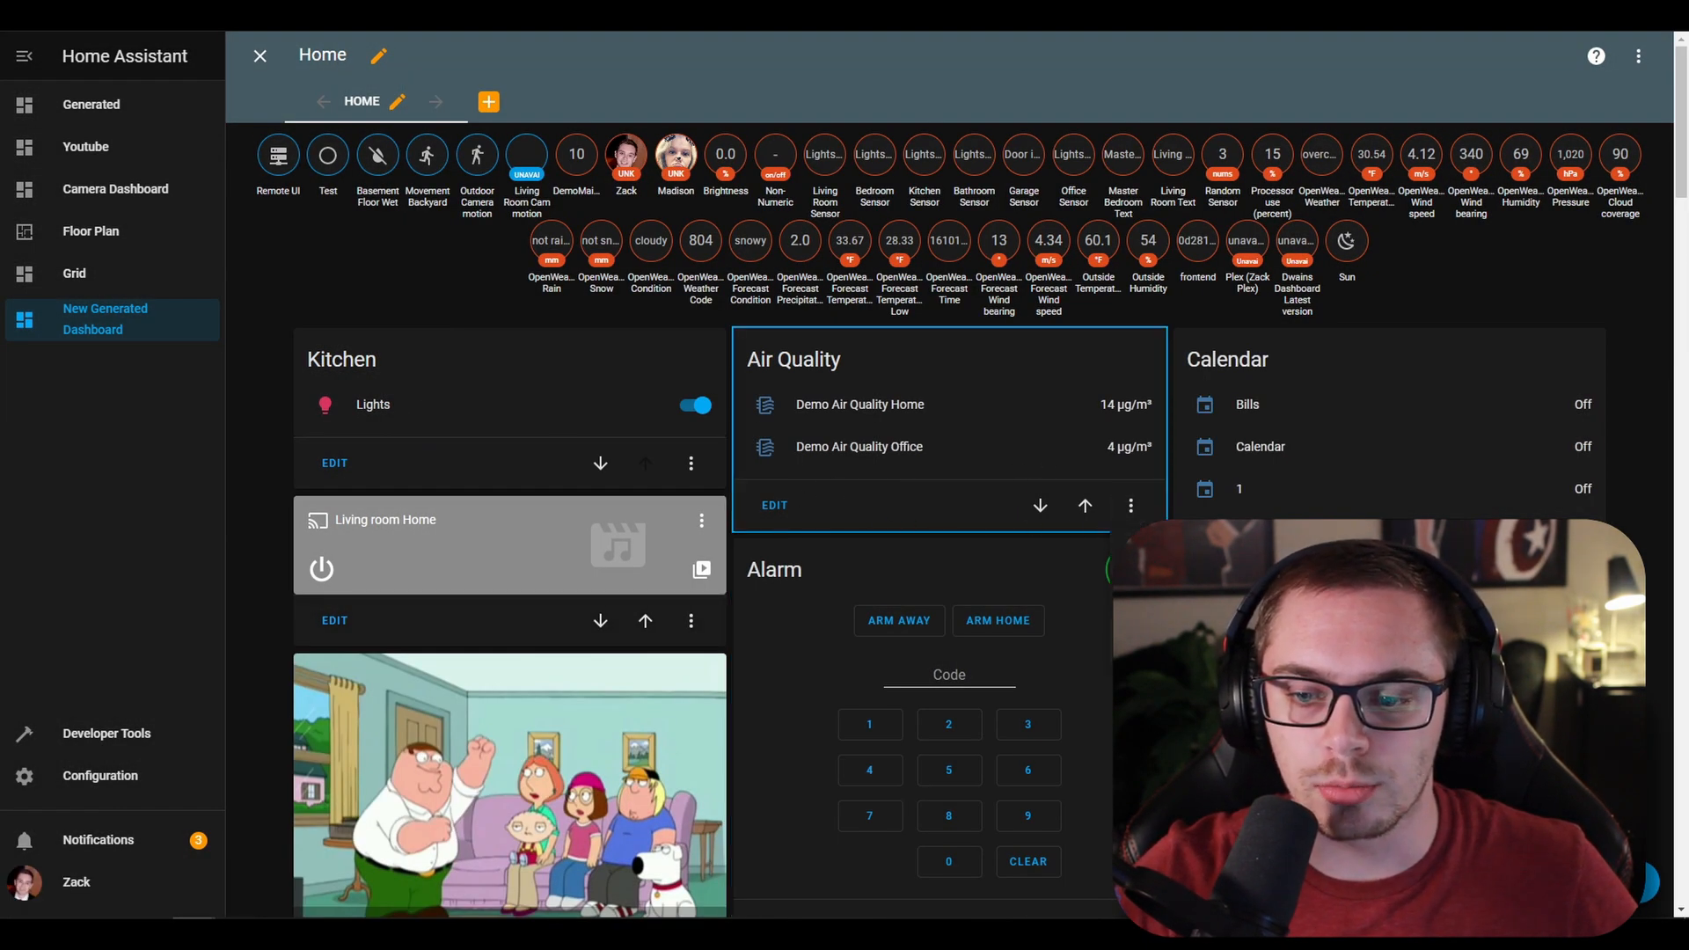
left_click(258, 55)
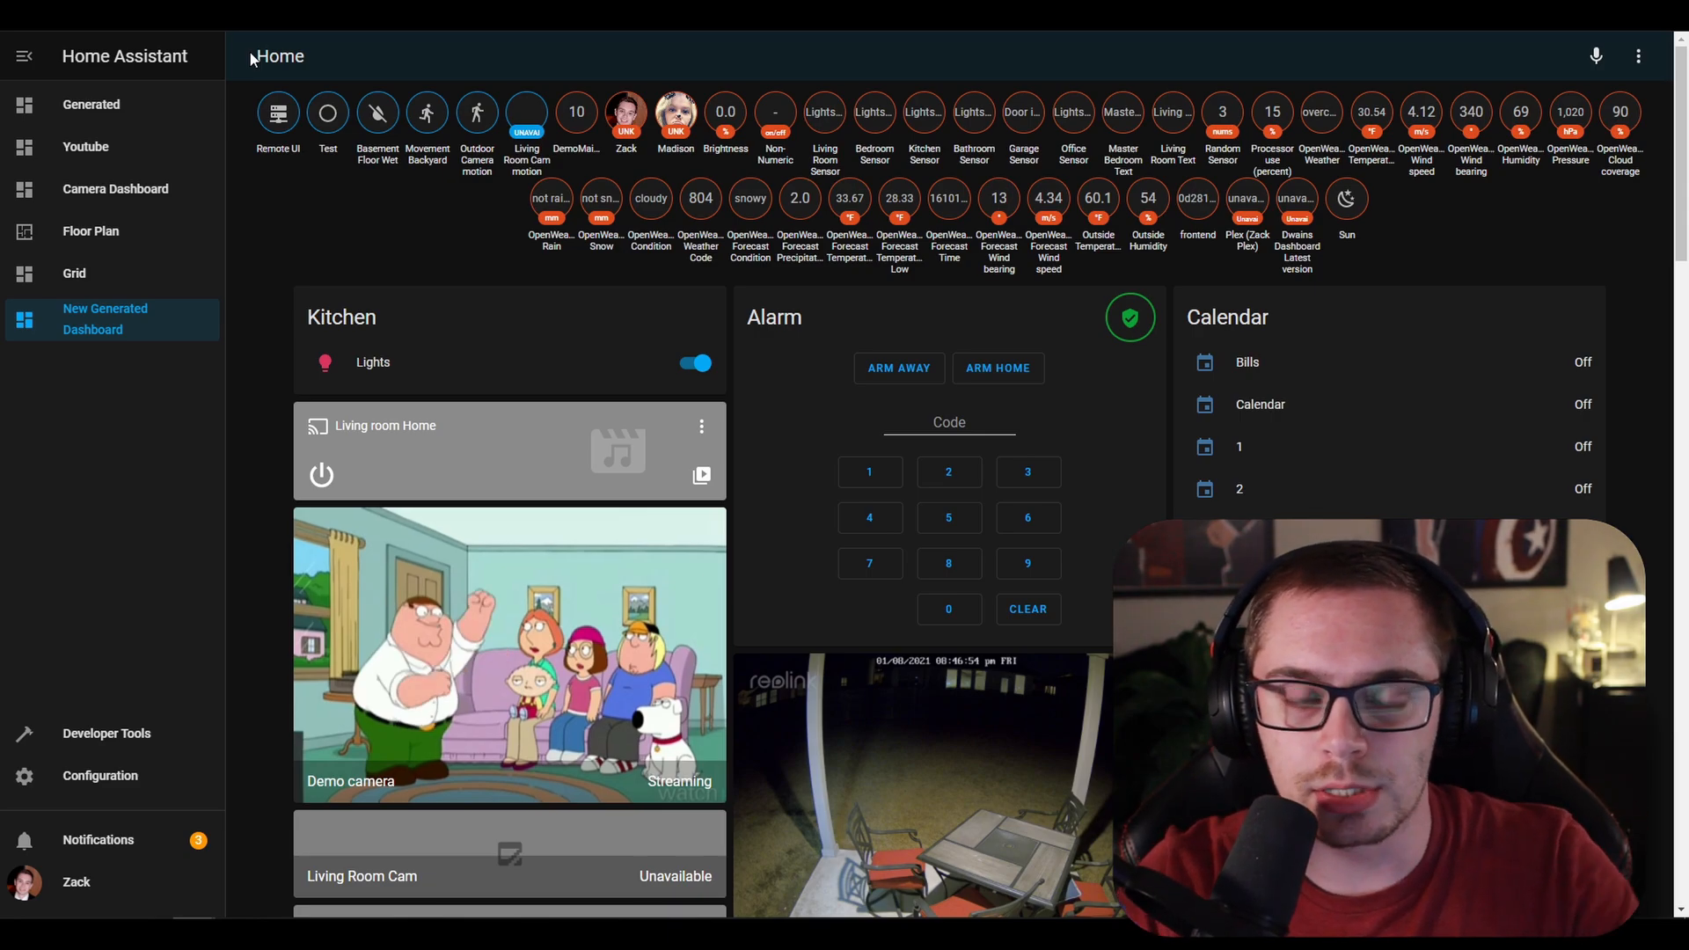
Create a Lovelace dashboard titled 'YouTube Dashboard' with URL youtube-dashboard from Configuration
left_click(100, 776)
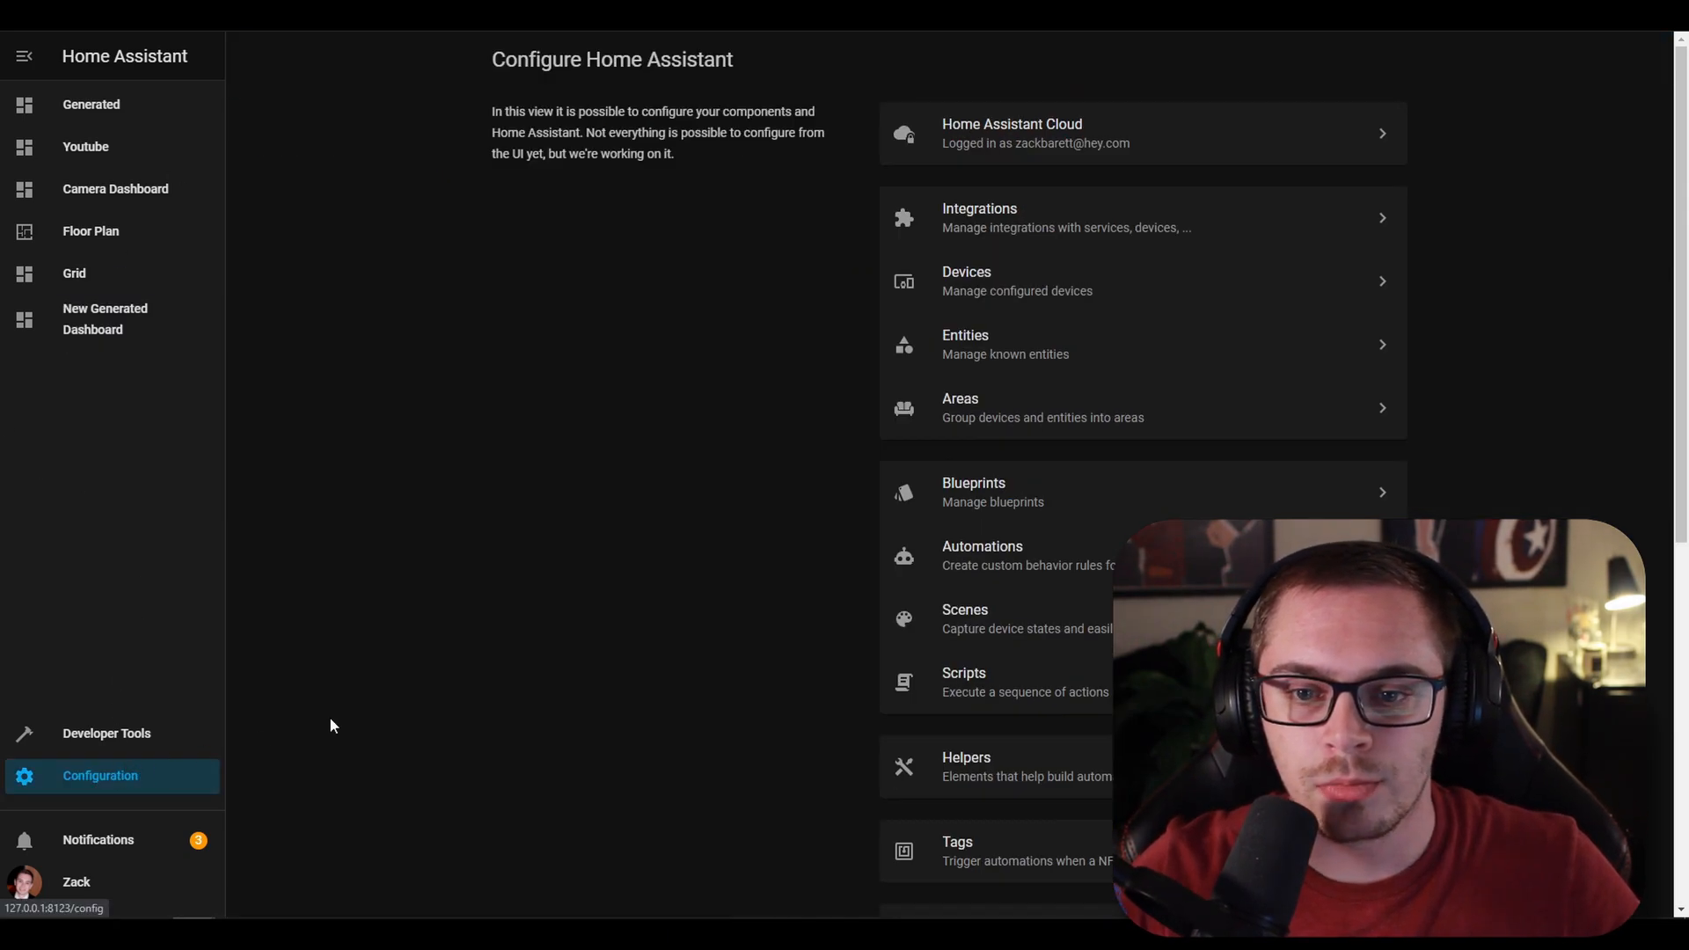
scroll("down", 3)
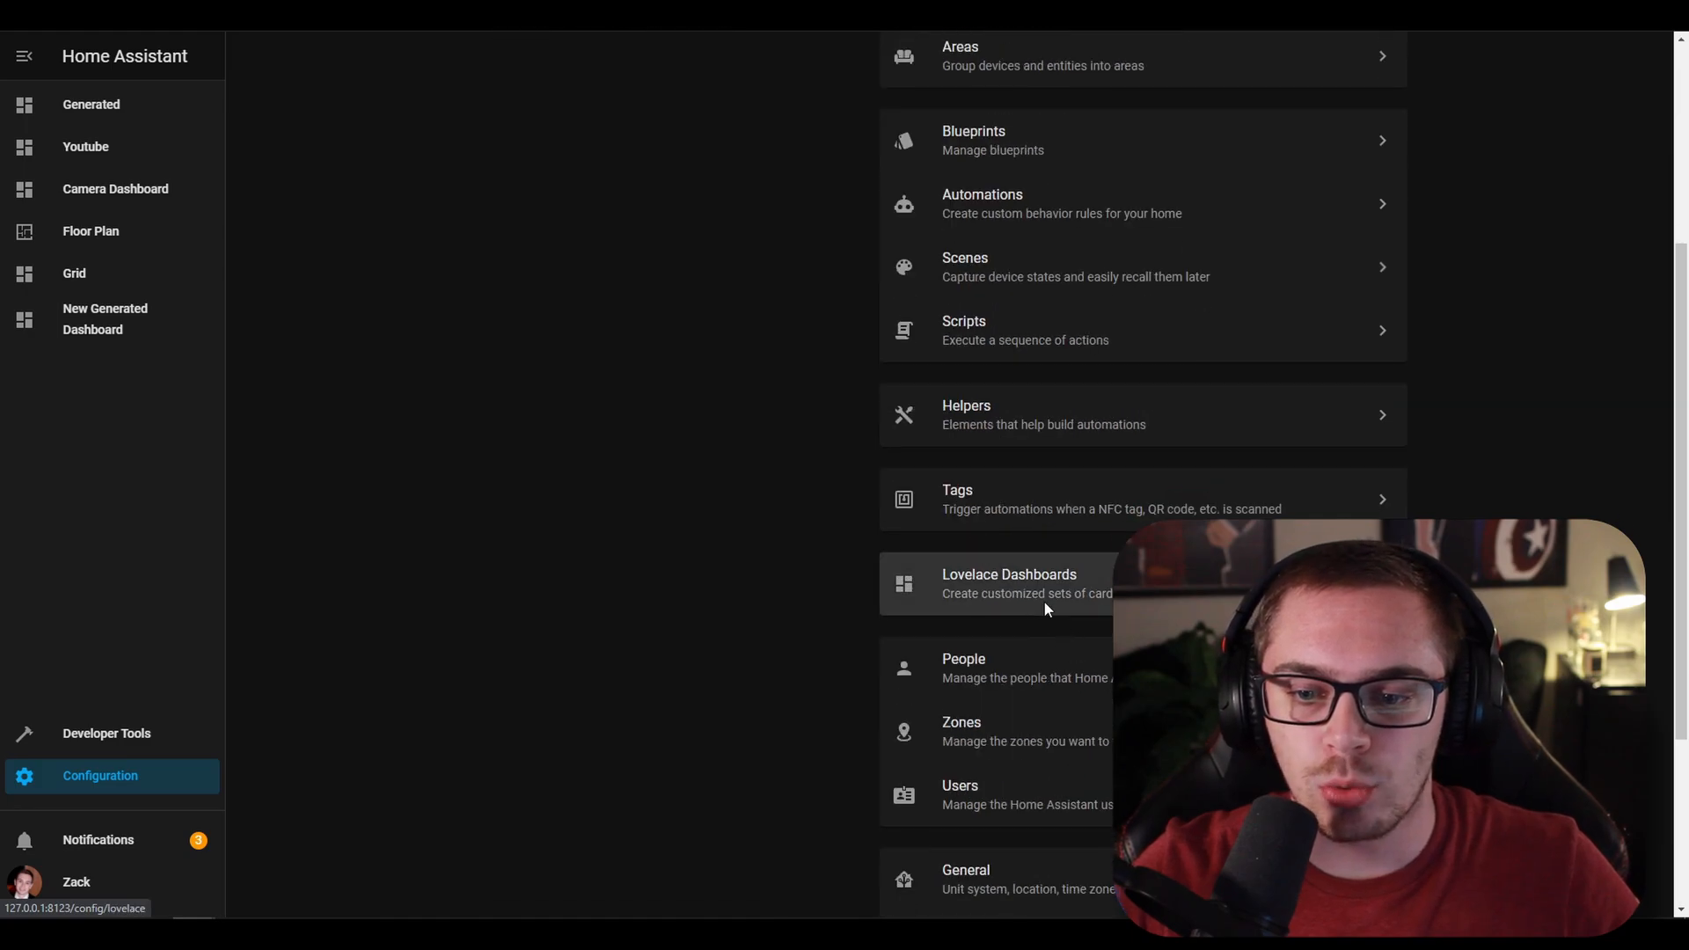
left_click(1009, 584)
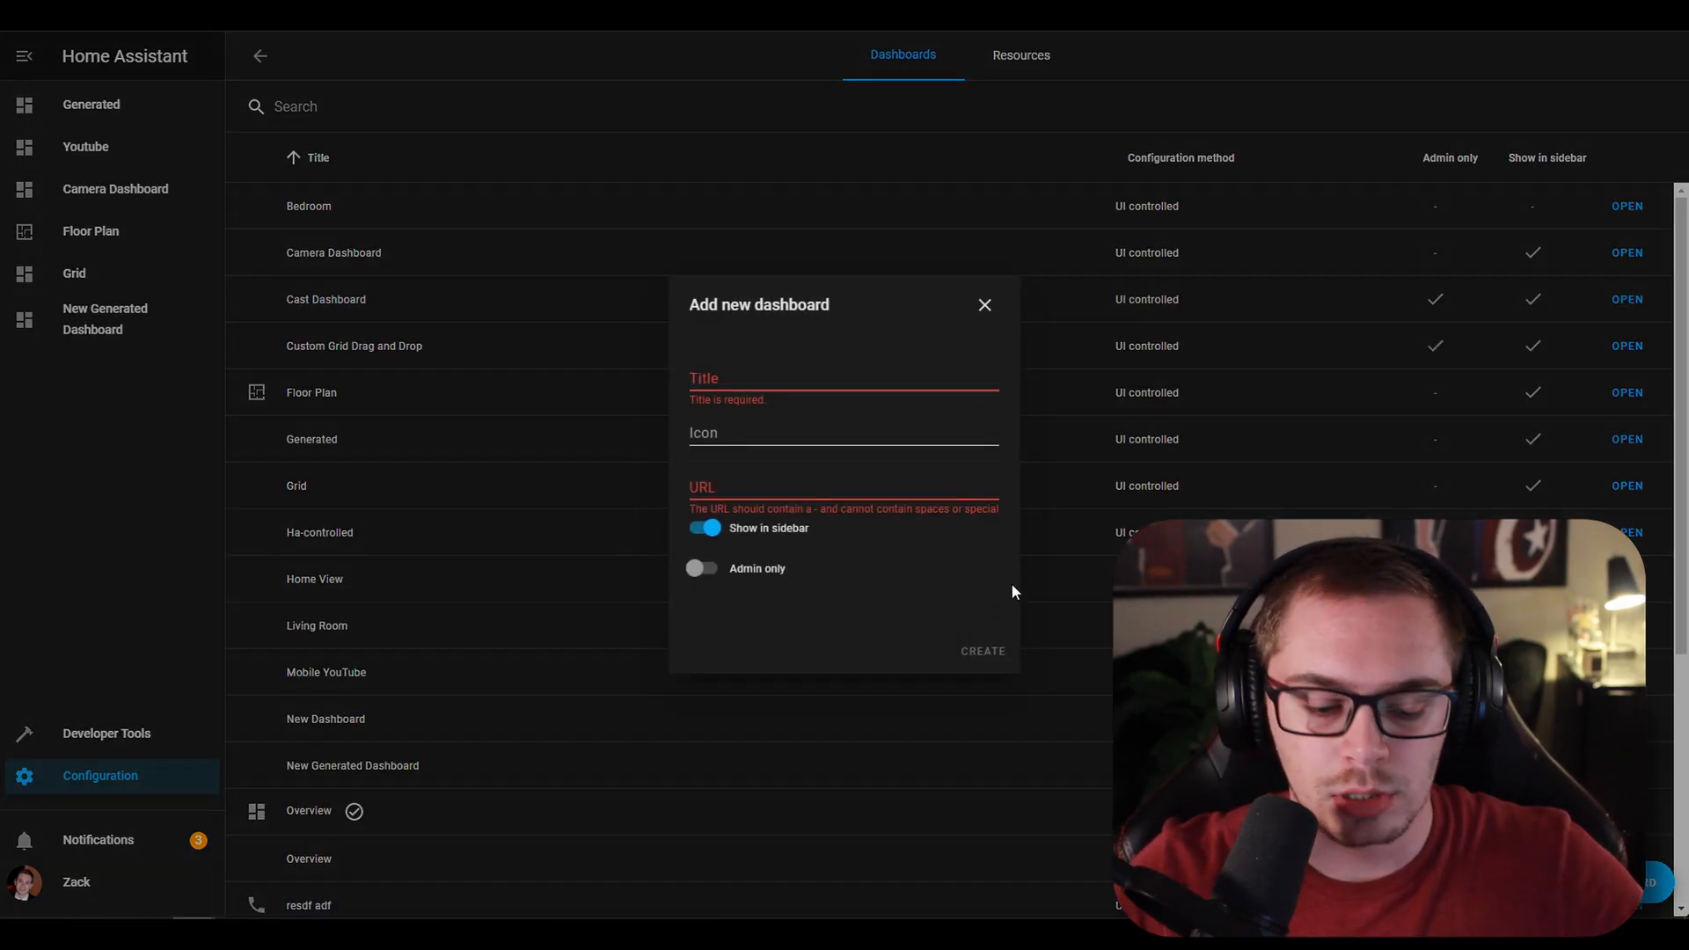
type("YouTube Dashboard")
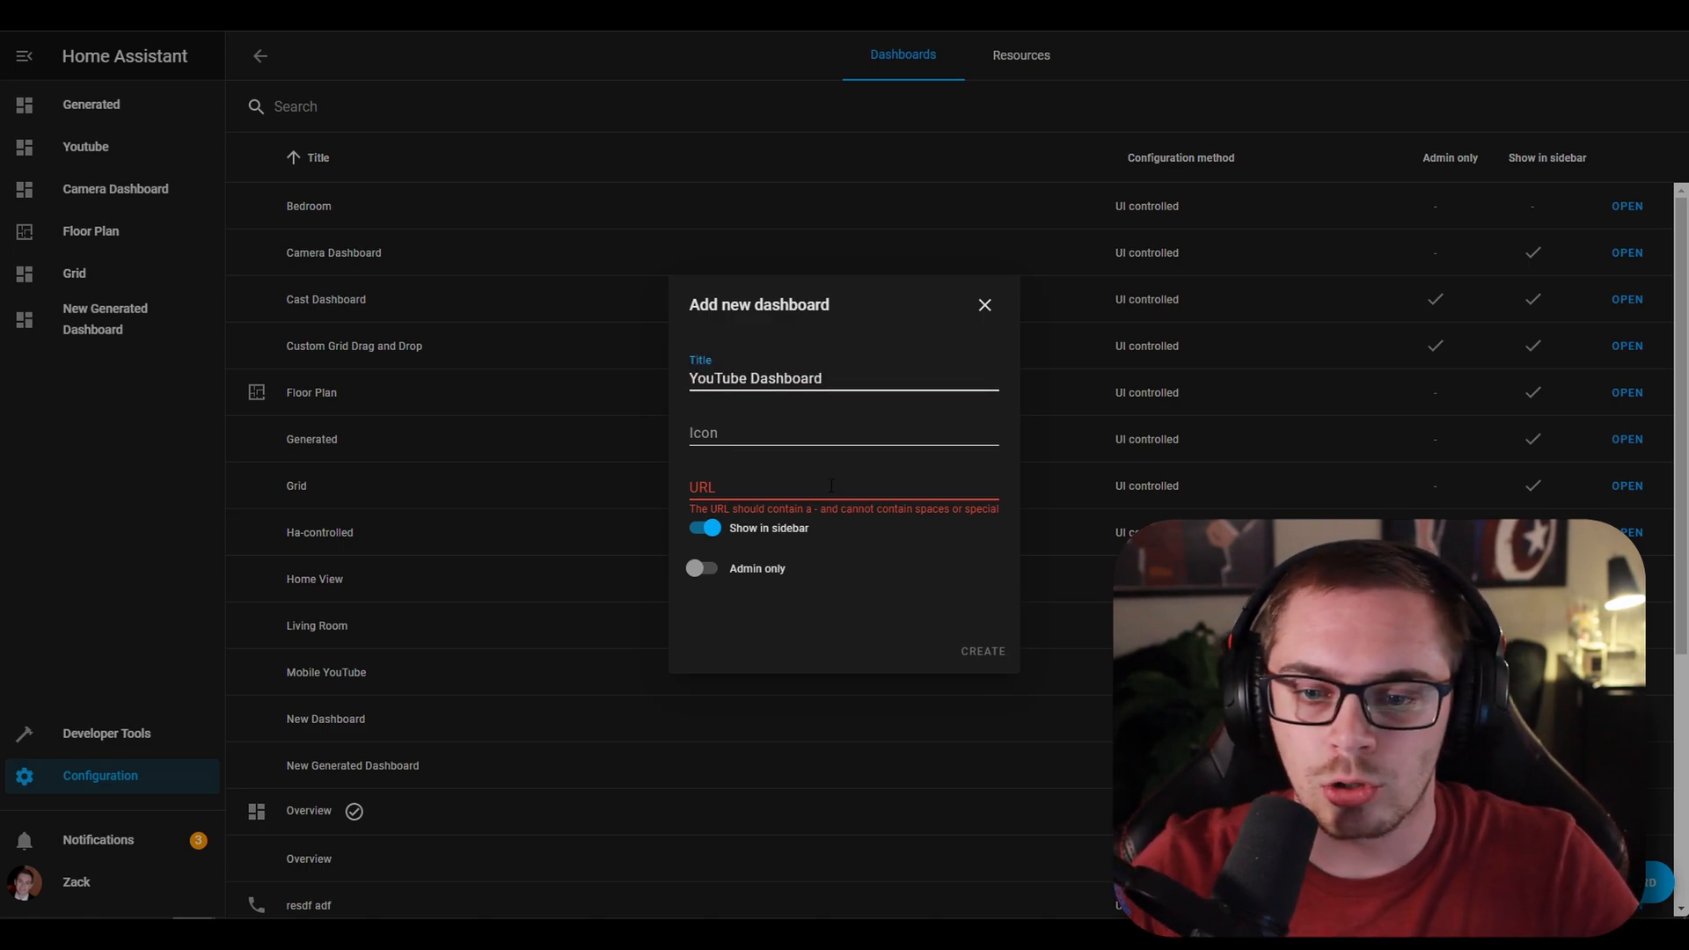
type("youtube-dashboard")
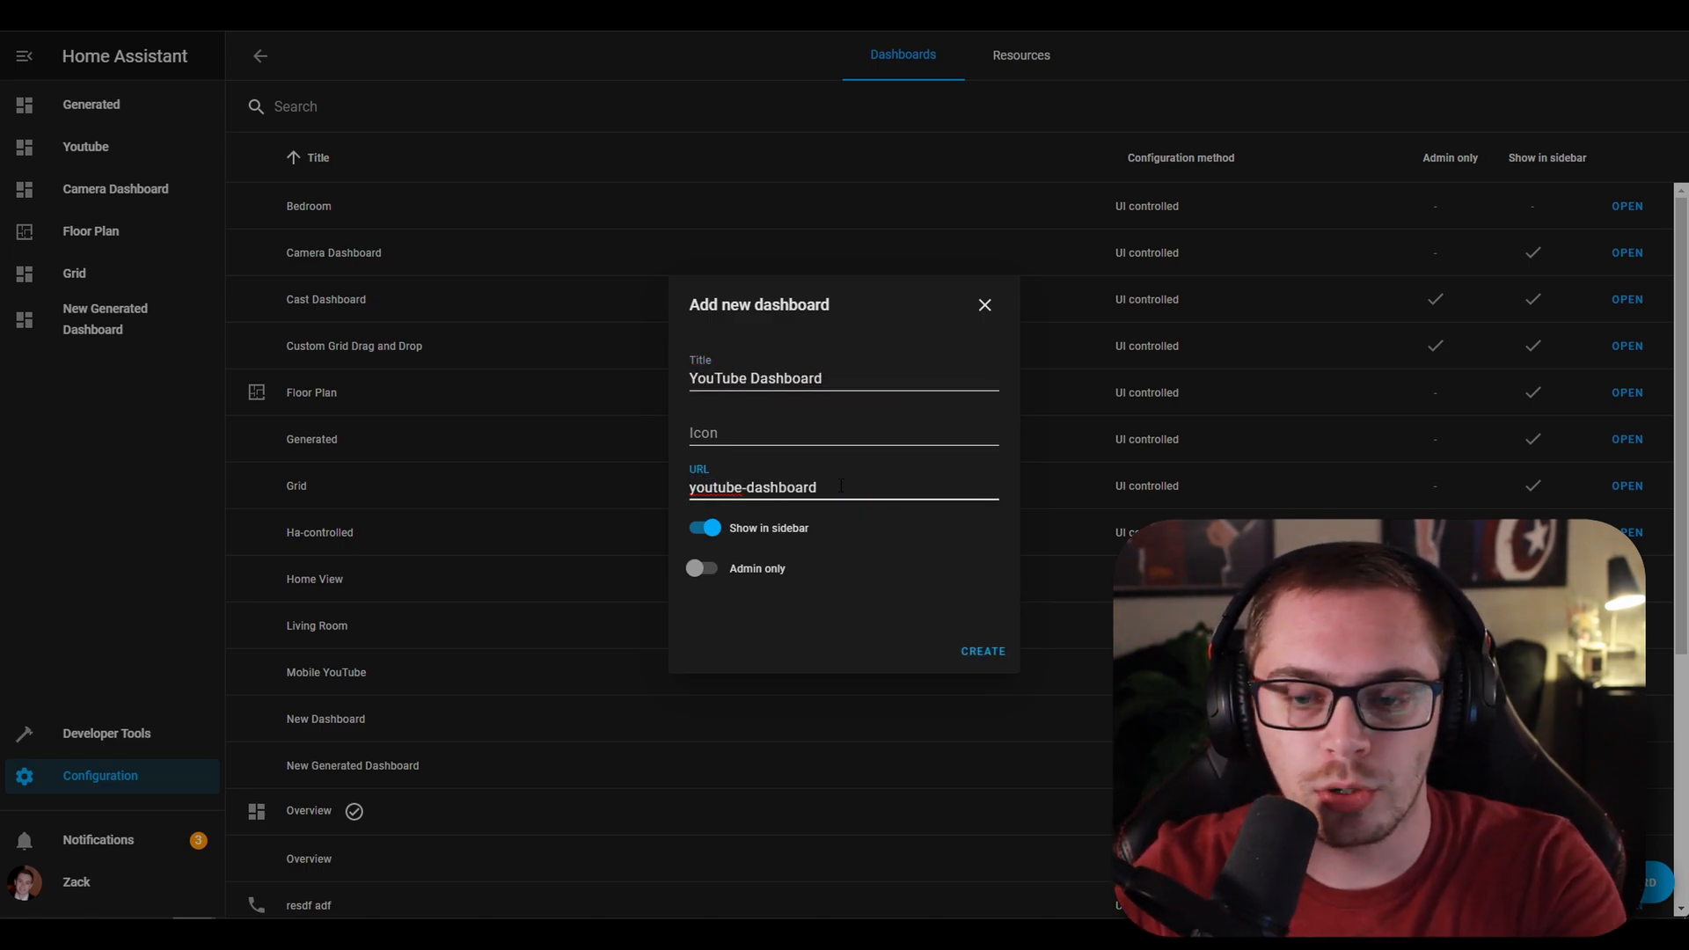
left_click(982, 651)
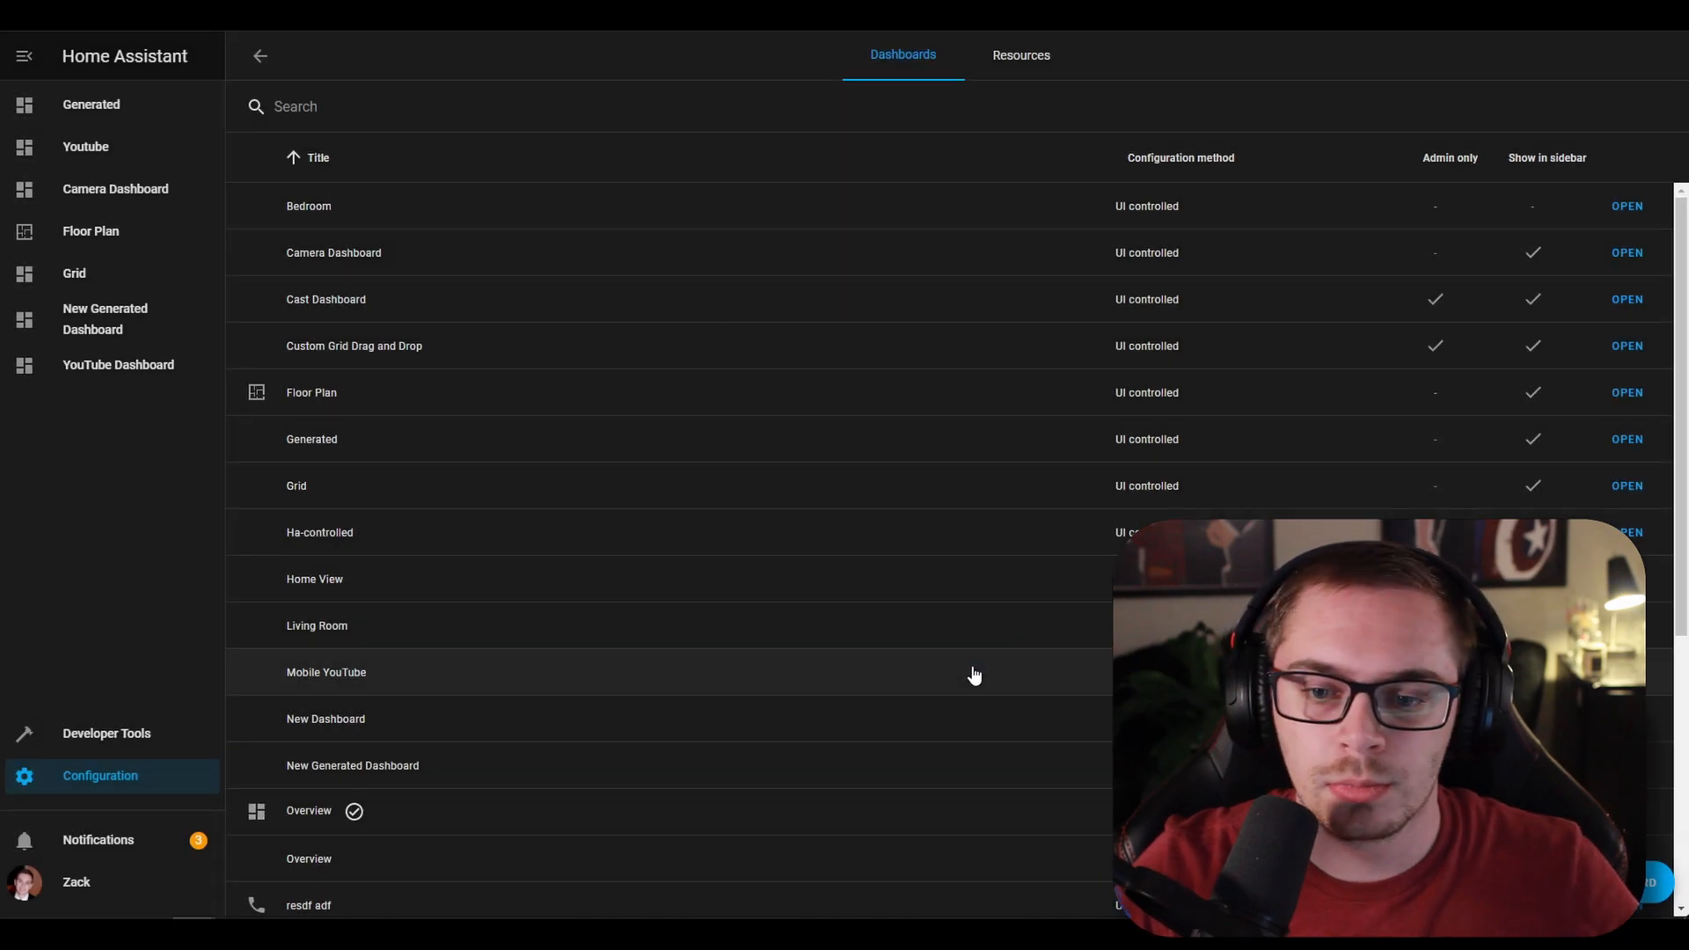
mouse_move(118, 364)
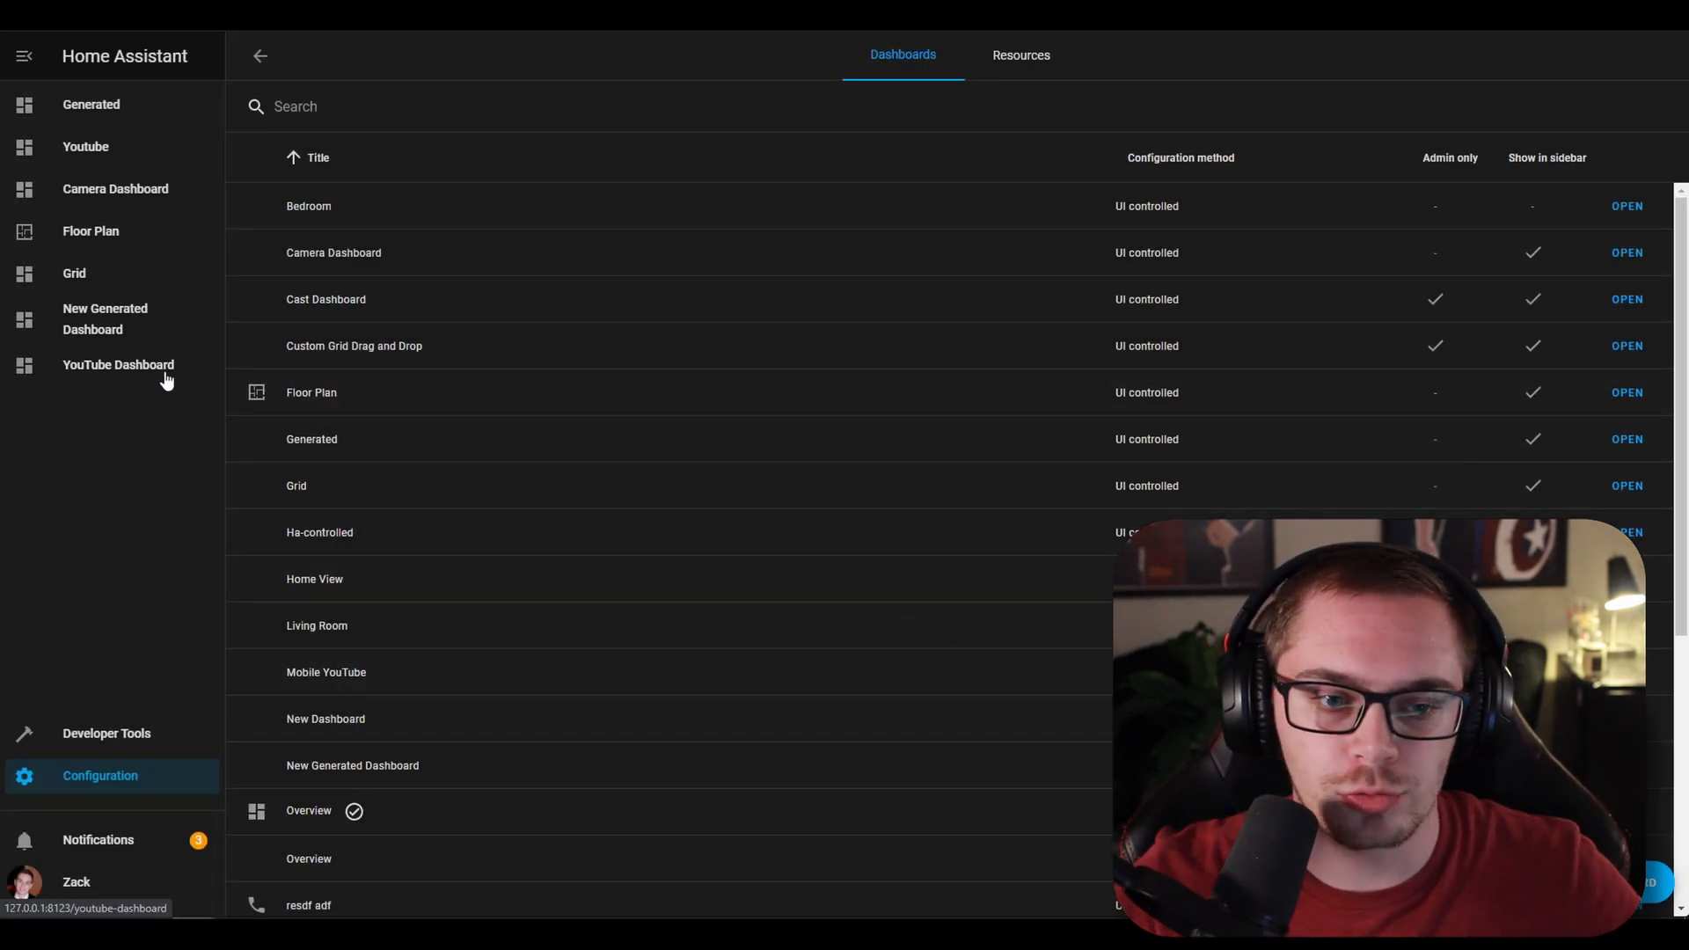
Show the new YouTube Dashboard's auto-generated home view from the sidebar
left_click(118, 365)
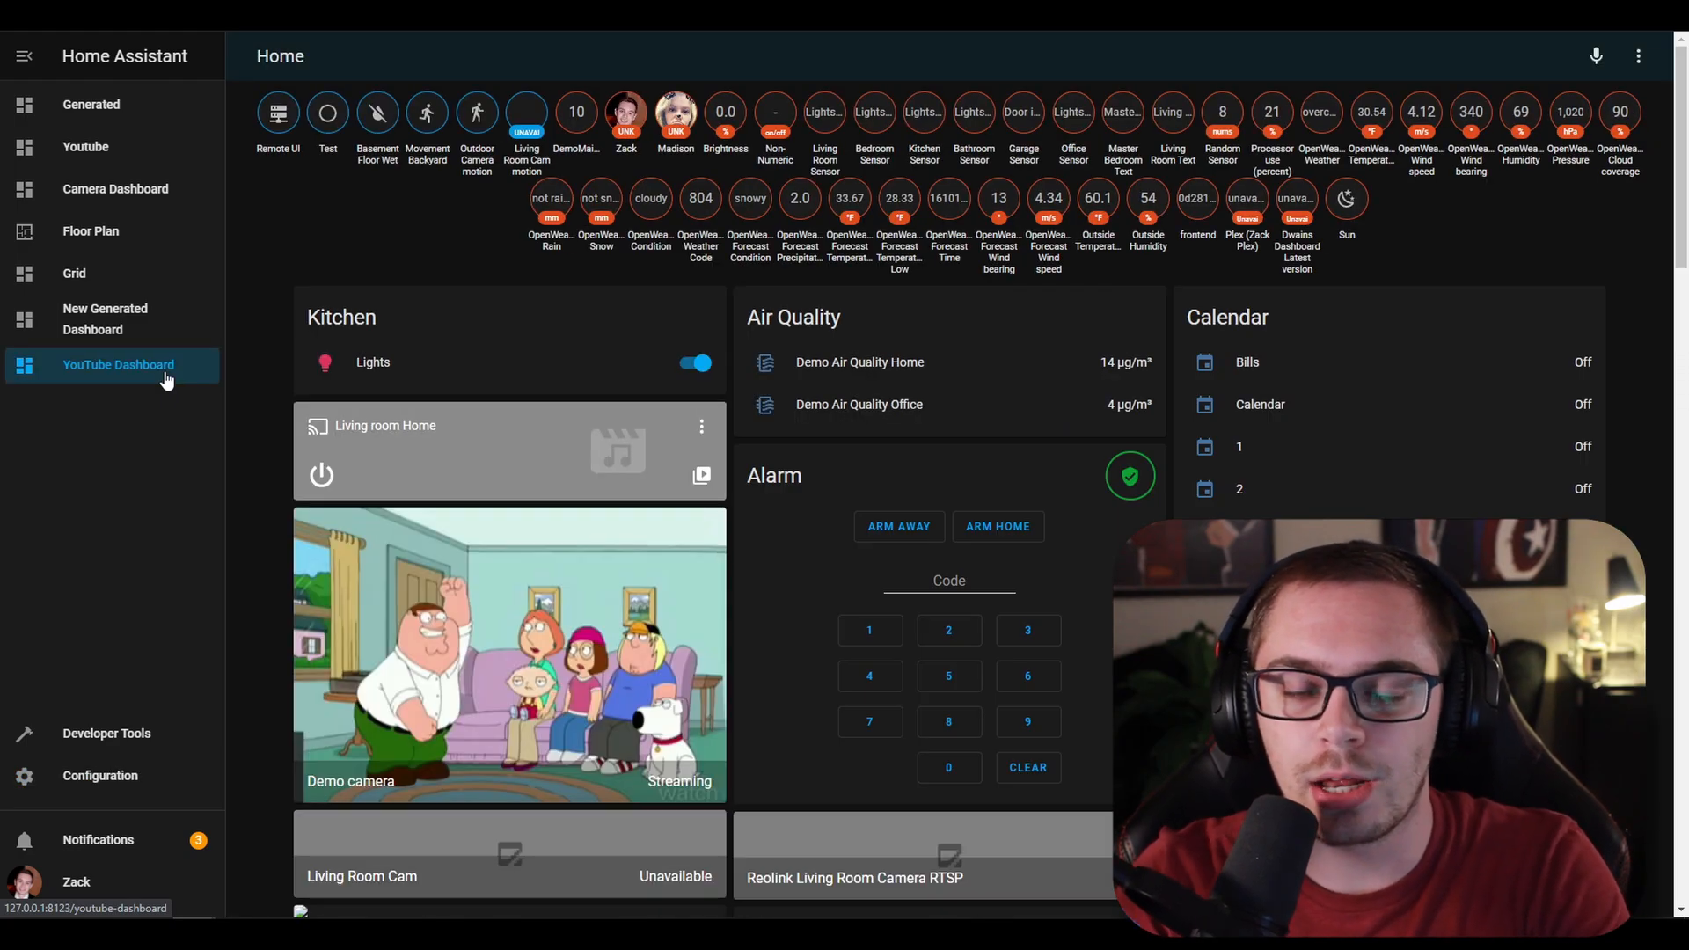